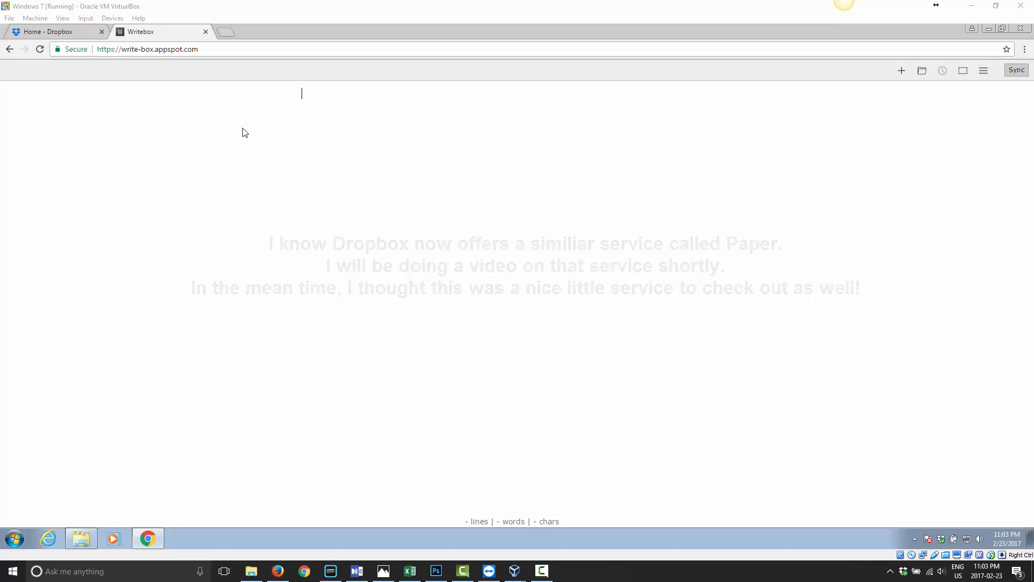
# - Write 'This is a text editor. Any changes I make to this file is saved in my dropbox.'
pyautogui.write('This is a tex')
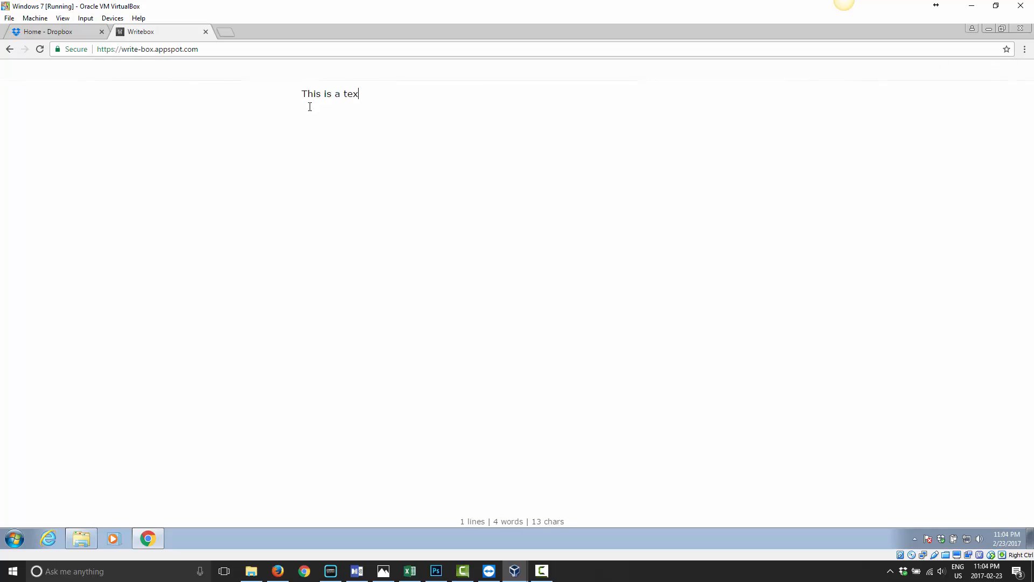
pyautogui.write('t editor.  A')
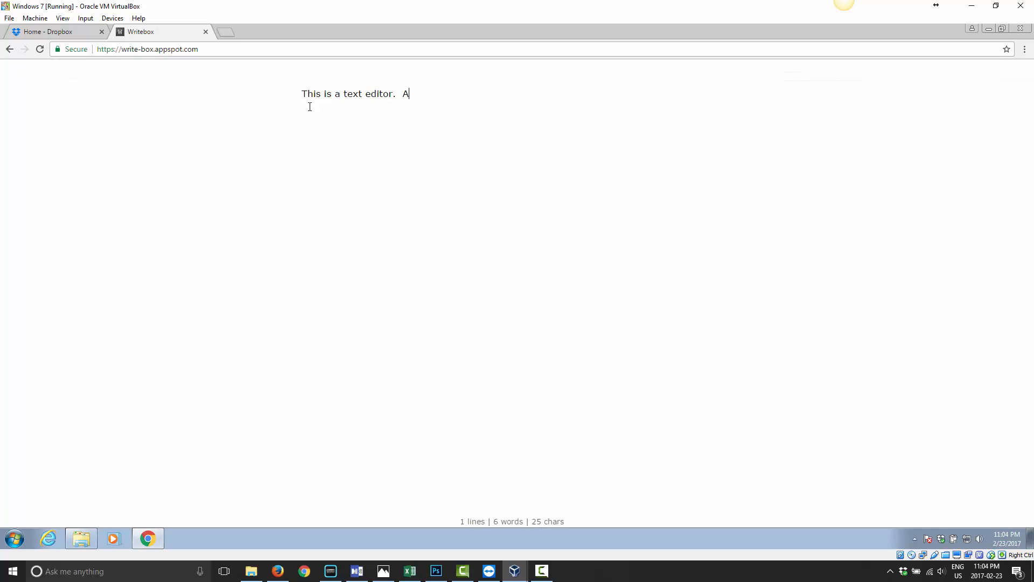
pyautogui.write('ny changes')
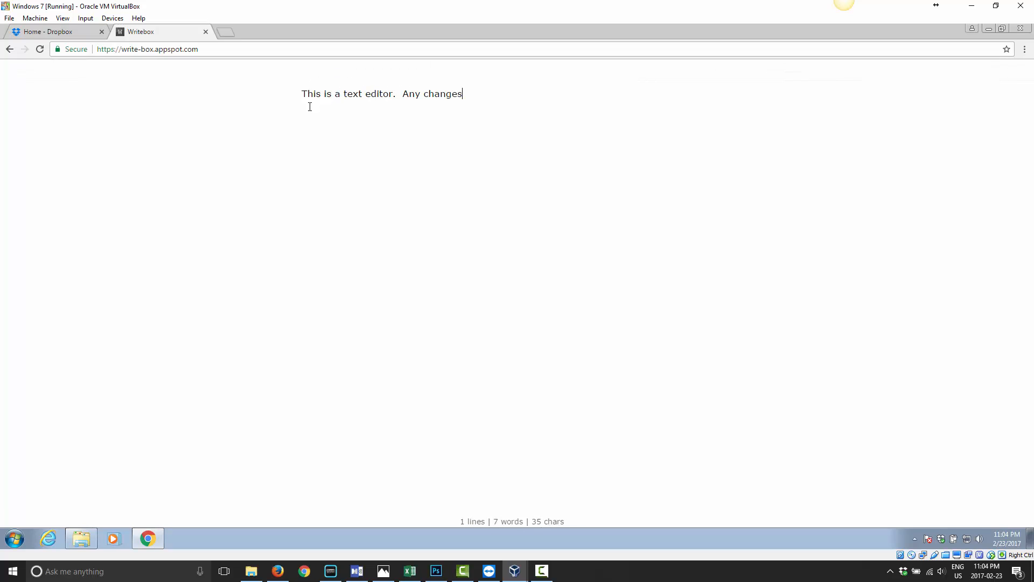
pyautogui.write('I make to this file i')
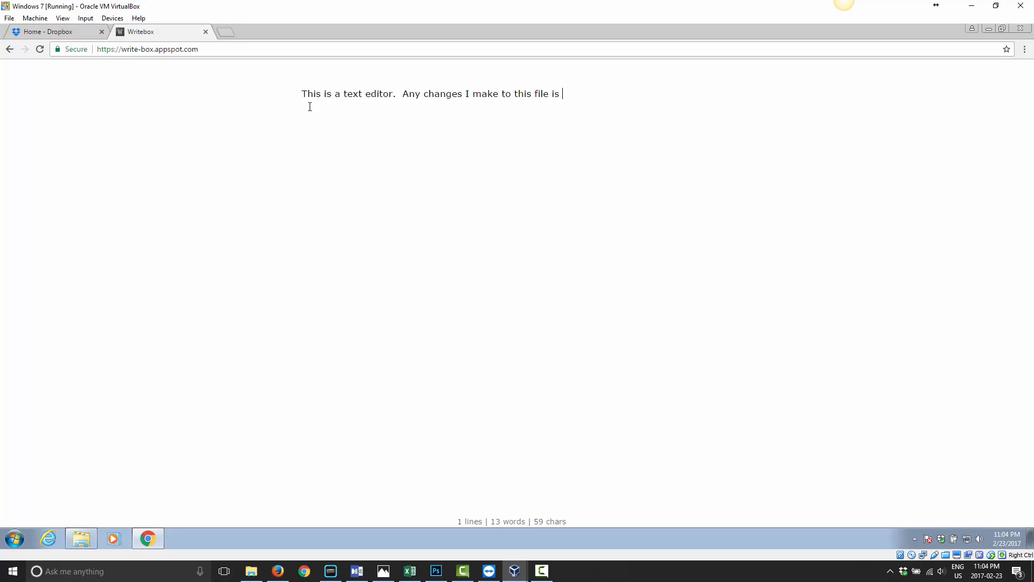
pyautogui.write('saved in my dr')
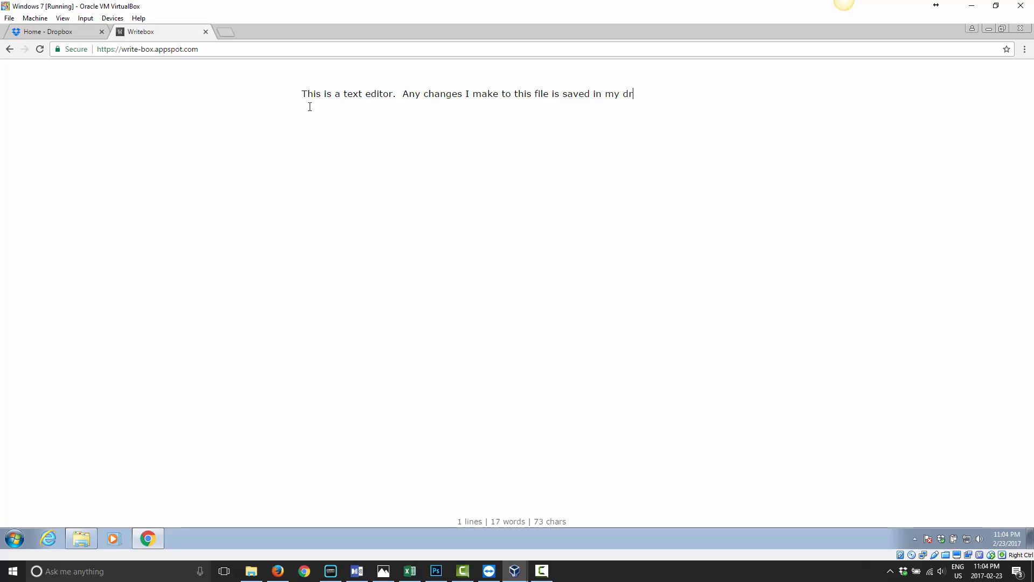
pyautogui.write('opbox.')
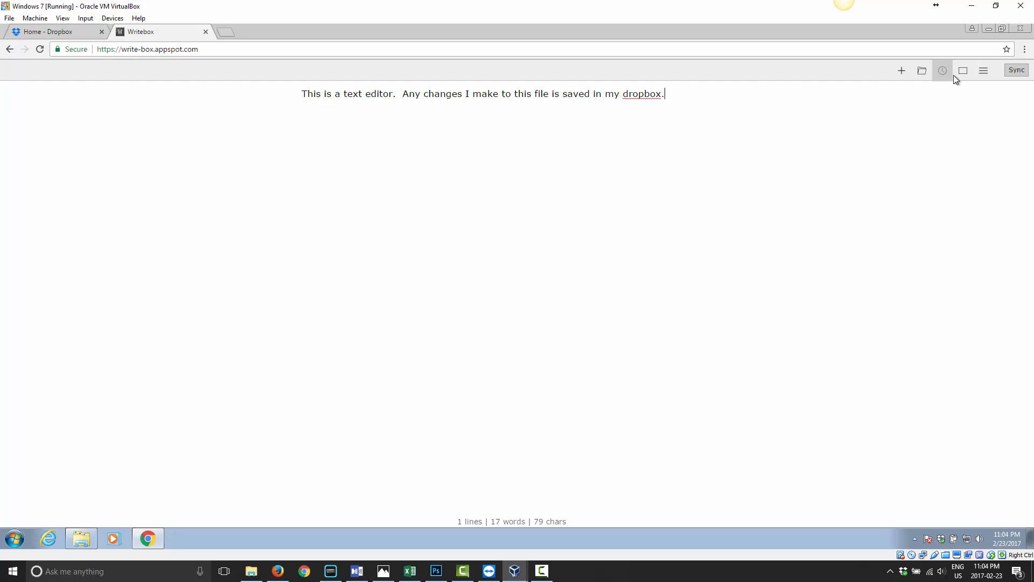
pyautogui.moveTo(1016, 70)
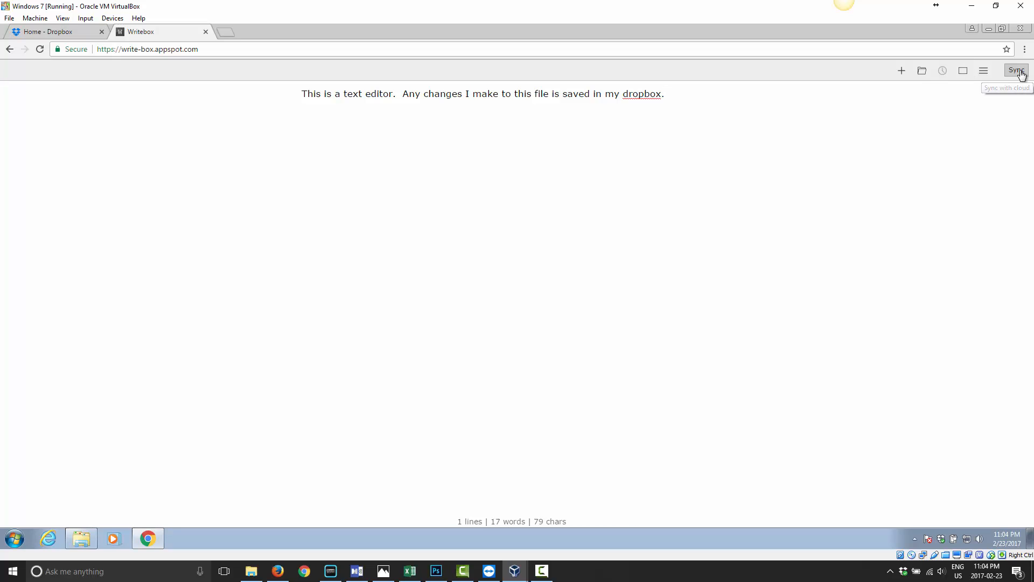
# - Sync the note, link the Dropbox account and allow Writebox full access to its files
pyautogui.click(1016, 70)
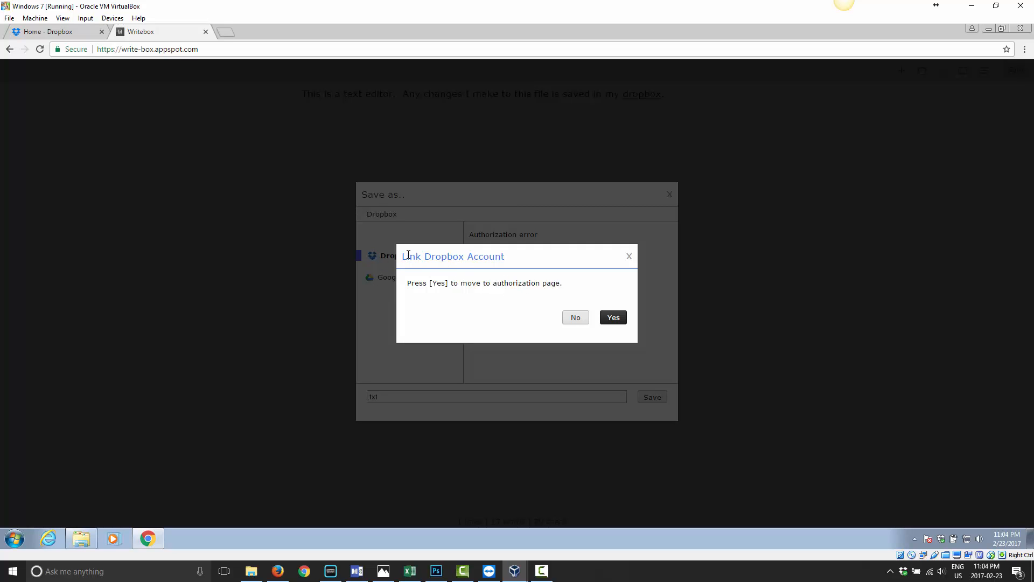
pyautogui.click(613, 317)
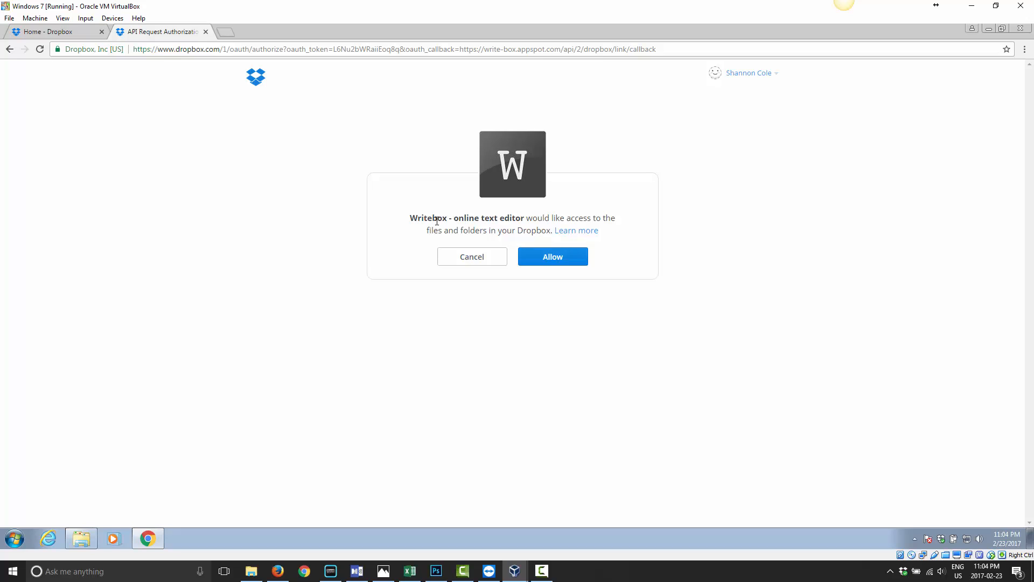
pyautogui.moveTo(501, 230)
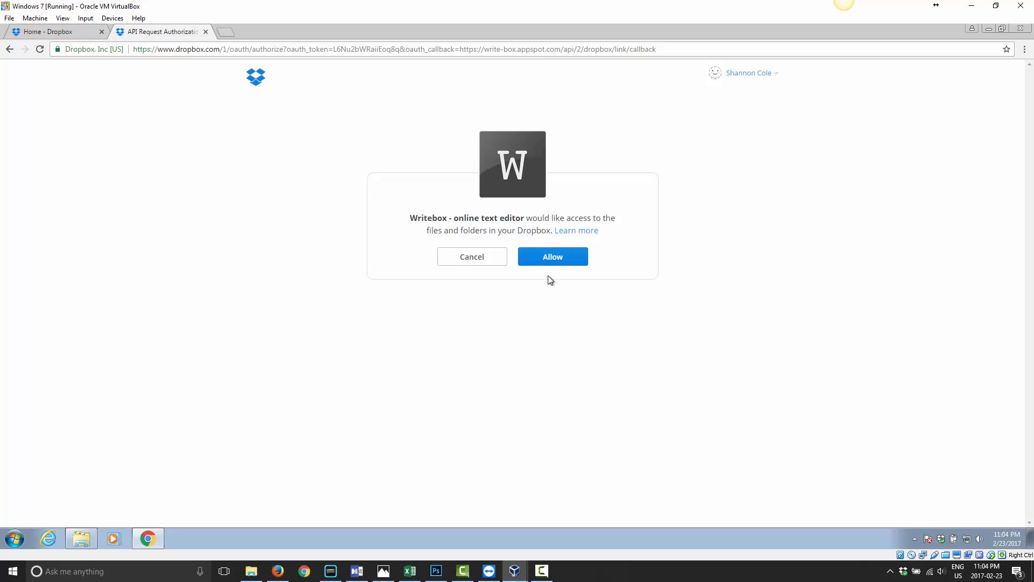
pyautogui.click(553, 256)
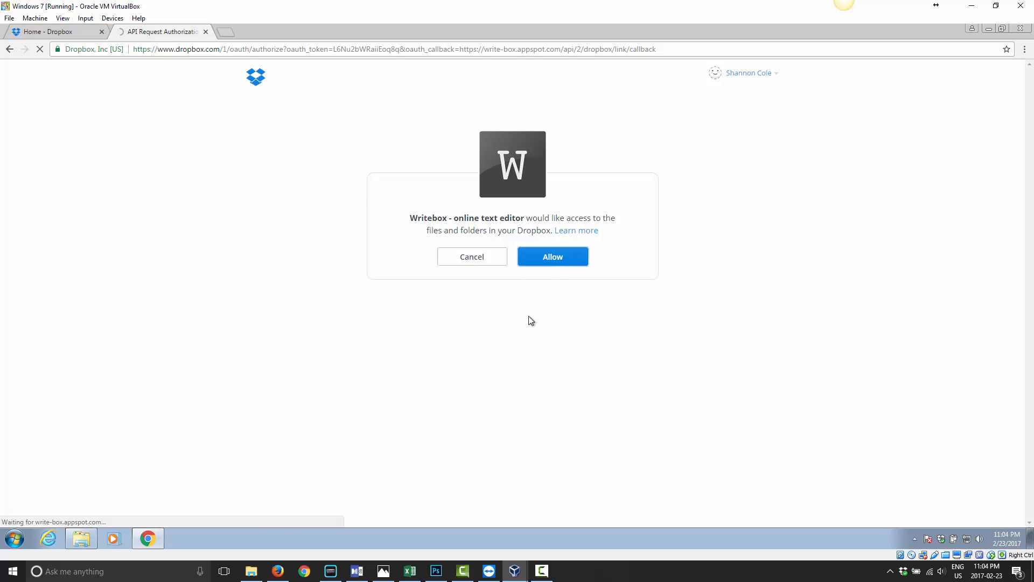
pyautogui.click(553, 257)
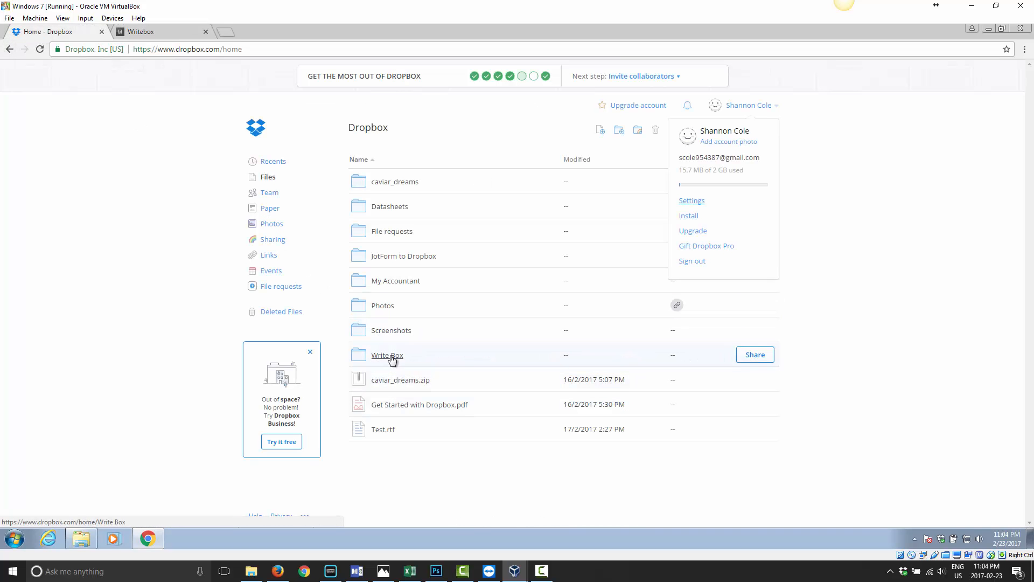
pyautogui.moveTo(426, 361)
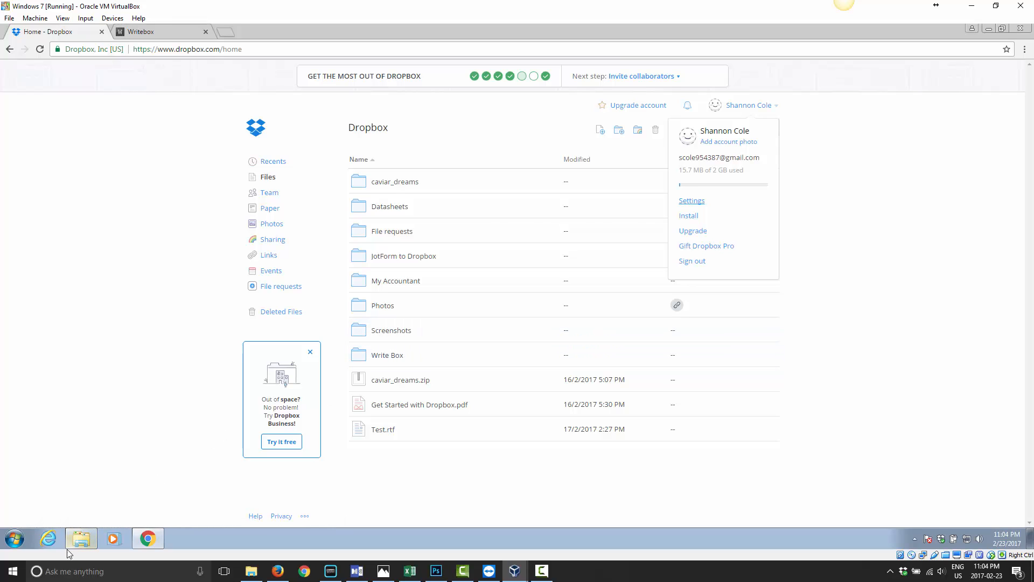
# - Check the local Dropbox folder for the new Write Box folder, then return to the note
pyautogui.click(81, 538)
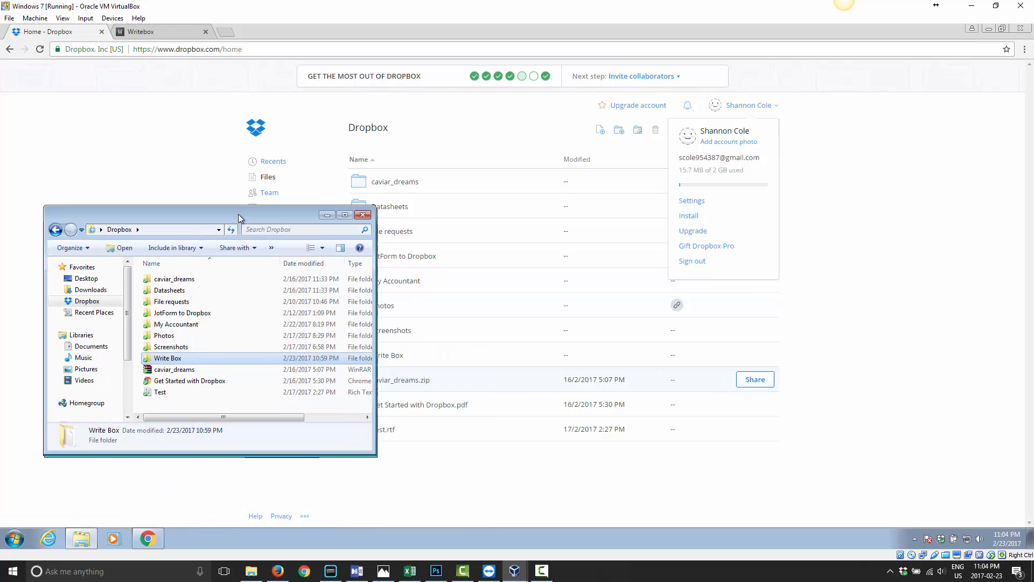
pyautogui.click(142, 31)
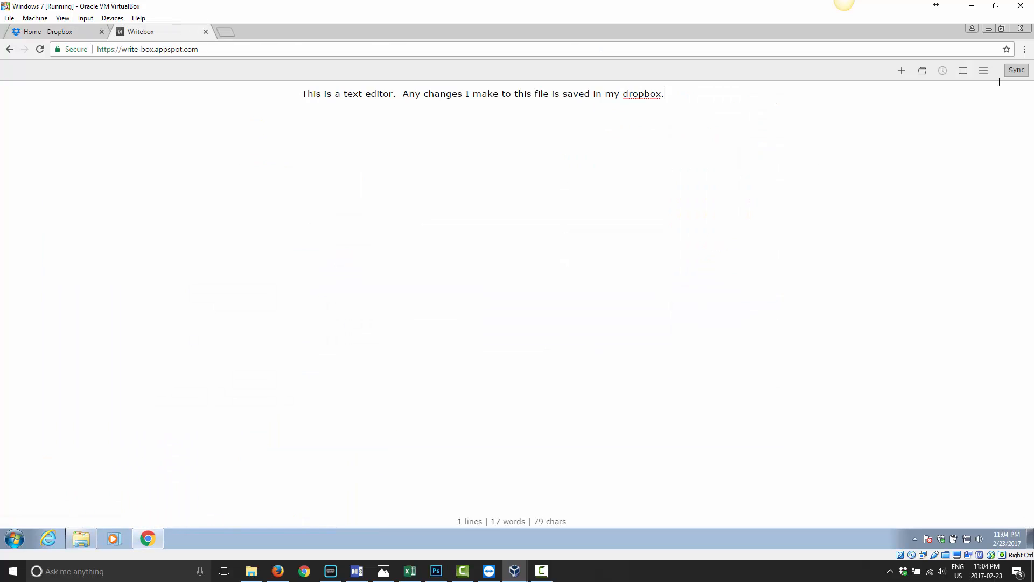
# - Sync and save the note as NewTextFile.txt in Dropbox's Write Box folder
pyautogui.click(1017, 70)
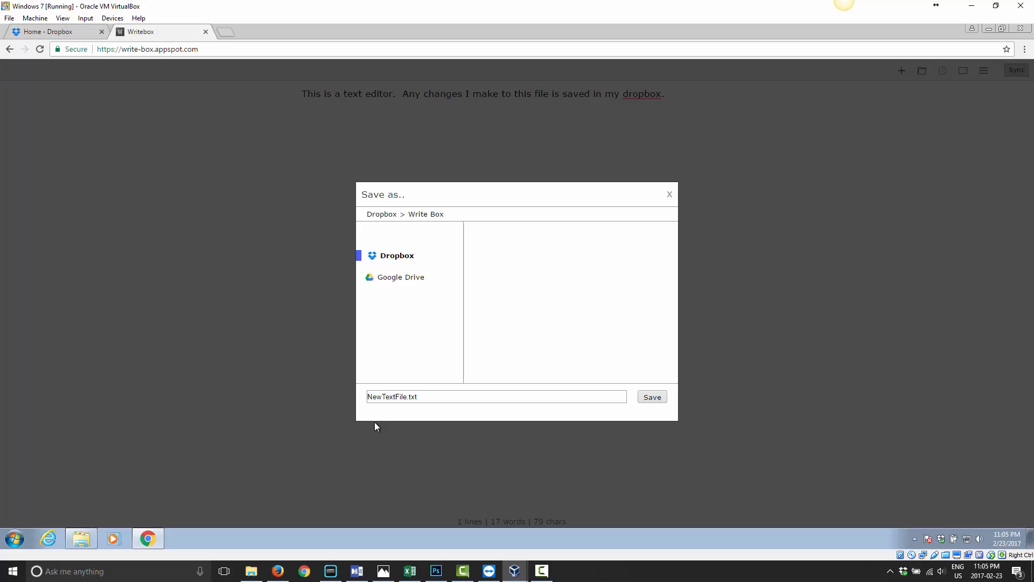
pyautogui.click(652, 398)
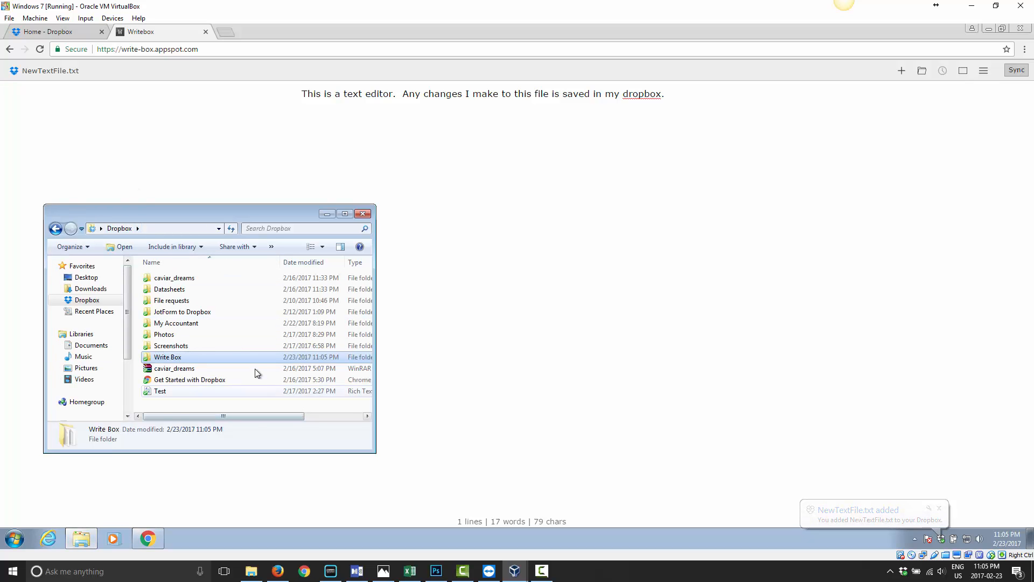
# - Verify NewTextFile in the local Write Box folder shows the sentence in Notepad
pyautogui.doubleClick(167, 357)
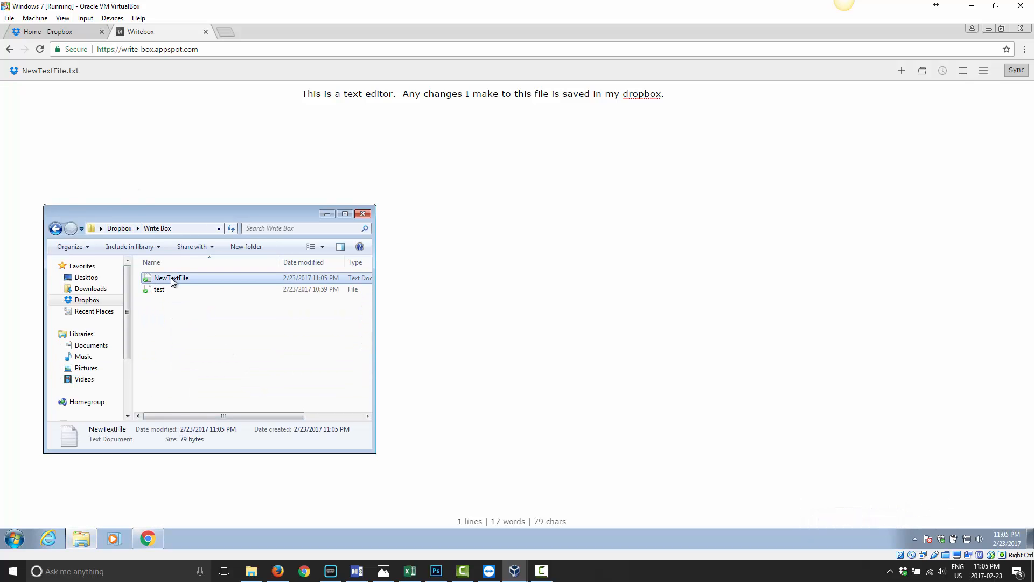
pyautogui.doubleClick(170, 278)
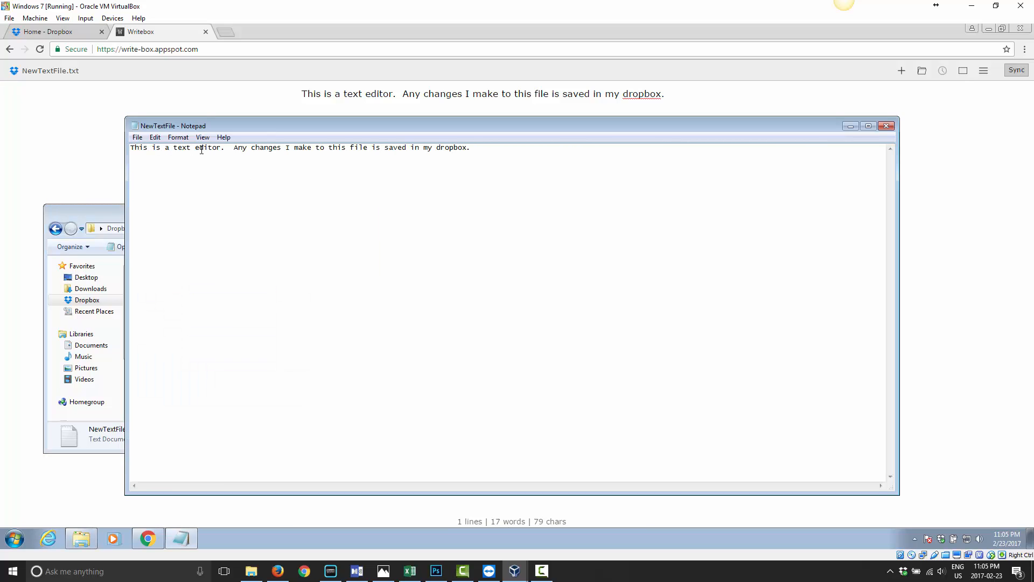
pyautogui.moveTo(716, 215)
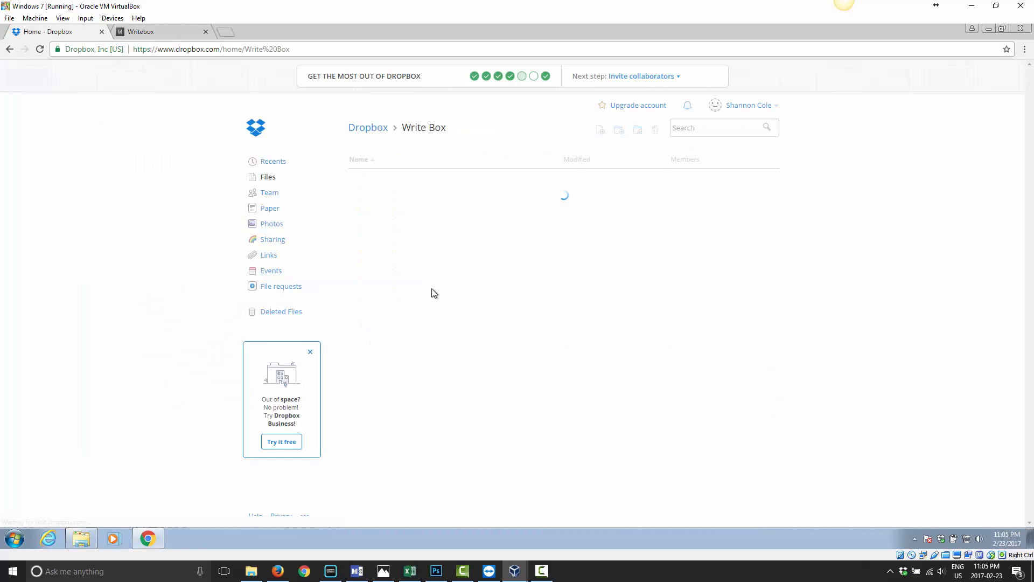
pyautogui.click(146, 32)
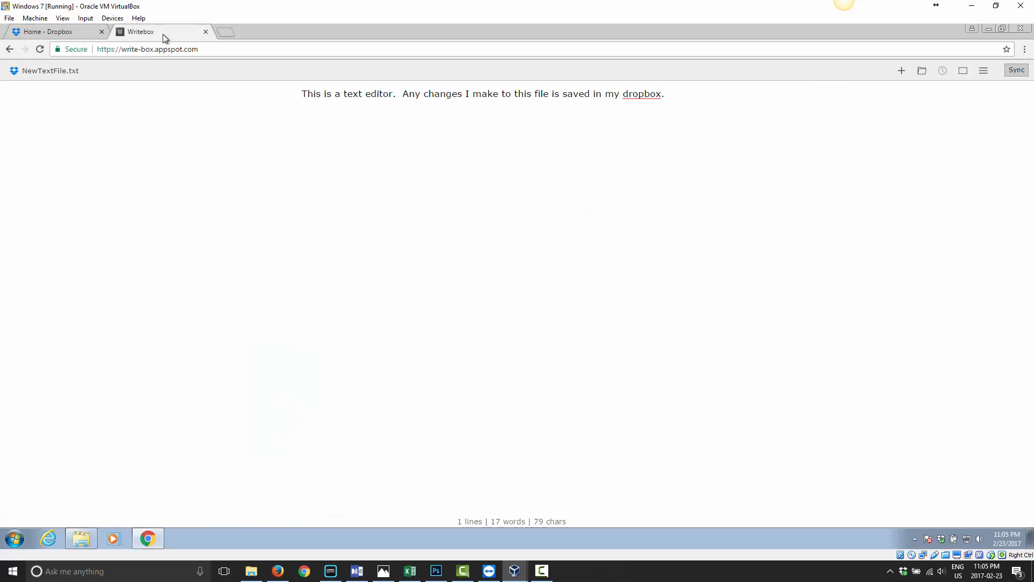
pyautogui.moveTo(717, 108)
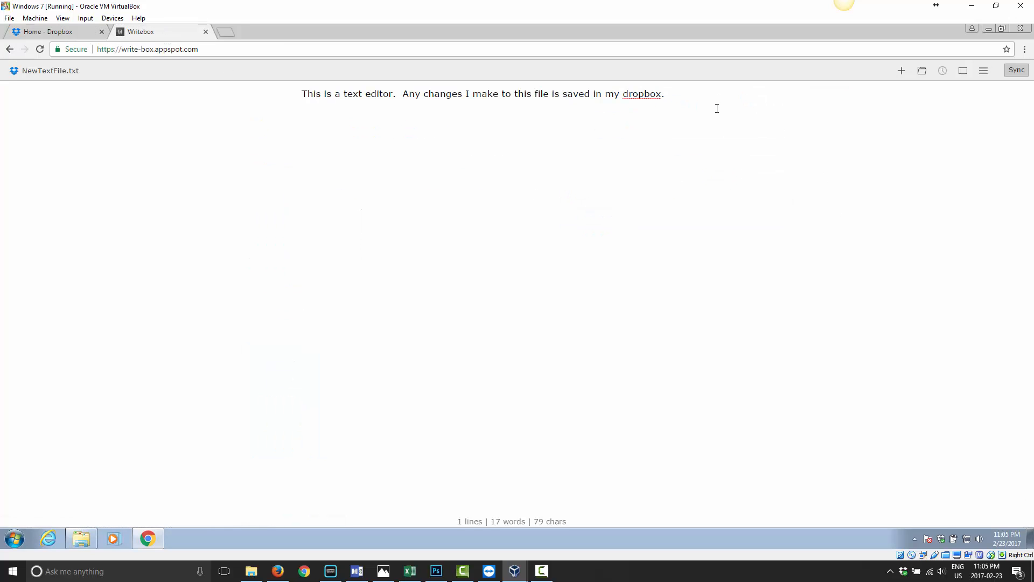
# - Add 'This is an update.', sync it, and see NewTextFile.txt modified seconds ago in Dropbox
pyautogui.write('This is an update.')
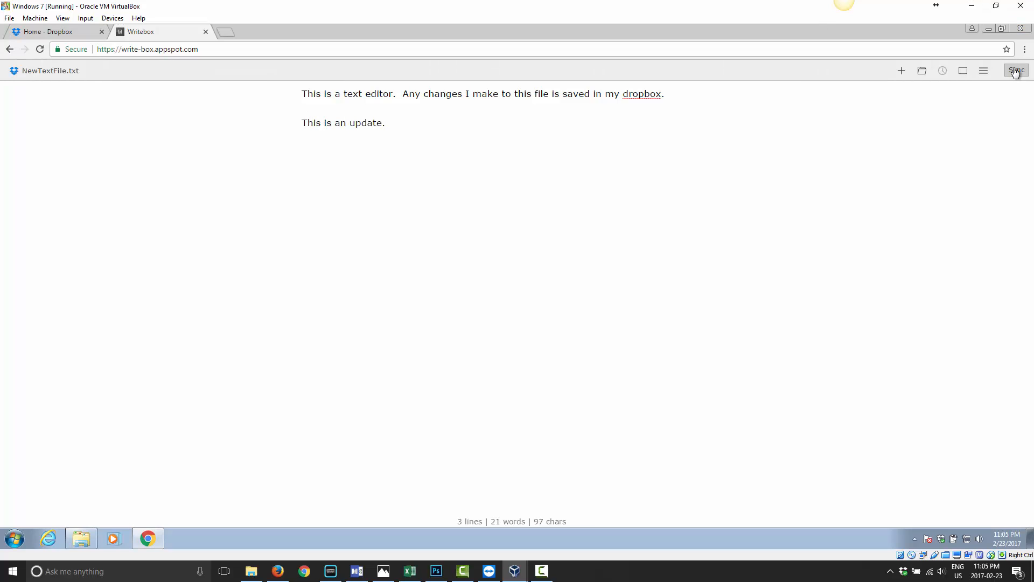
pyautogui.click(1016, 70)
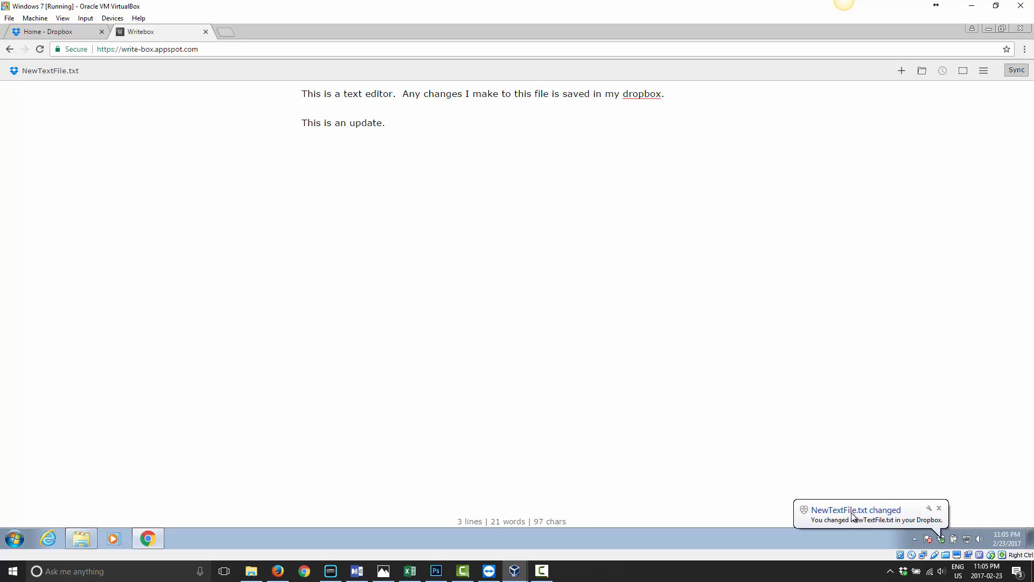
pyautogui.click(51, 32)
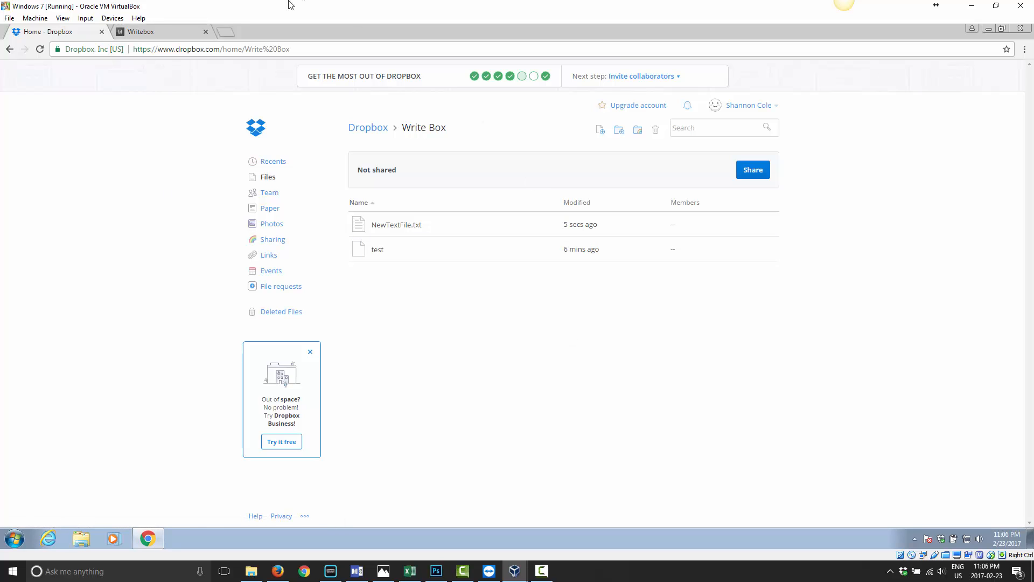
pyautogui.click(156, 31)
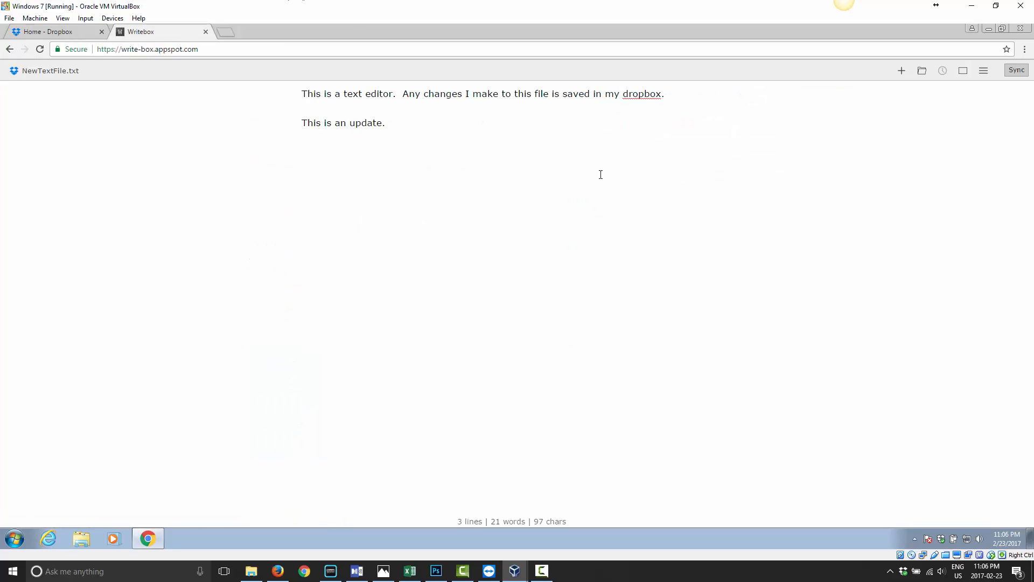
pyautogui.moveTo(544, 156)
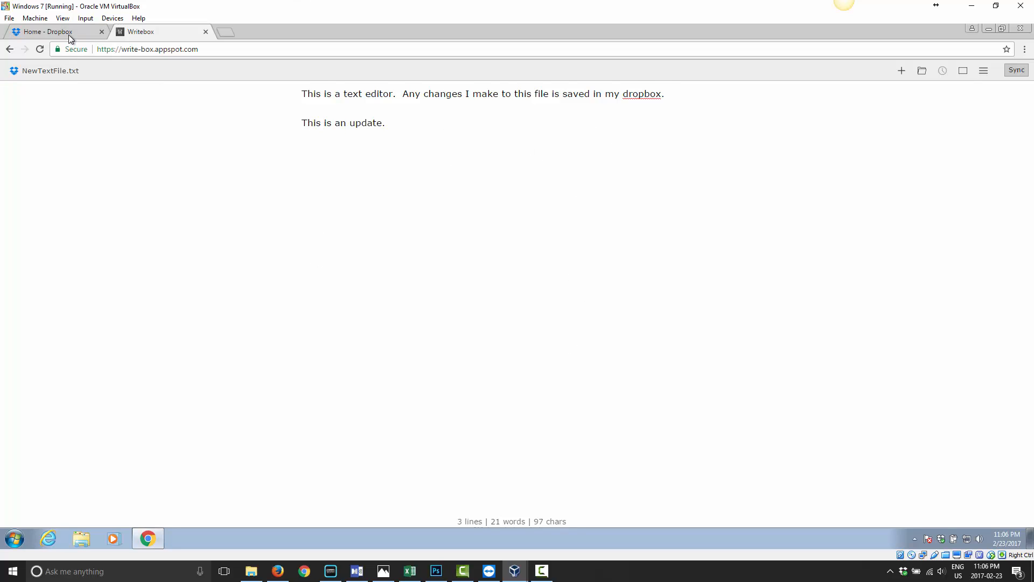
# - Show Dropbox's Write Box folder with NewTextFile.txt modified 5 seconds ago
pyautogui.click(52, 32)
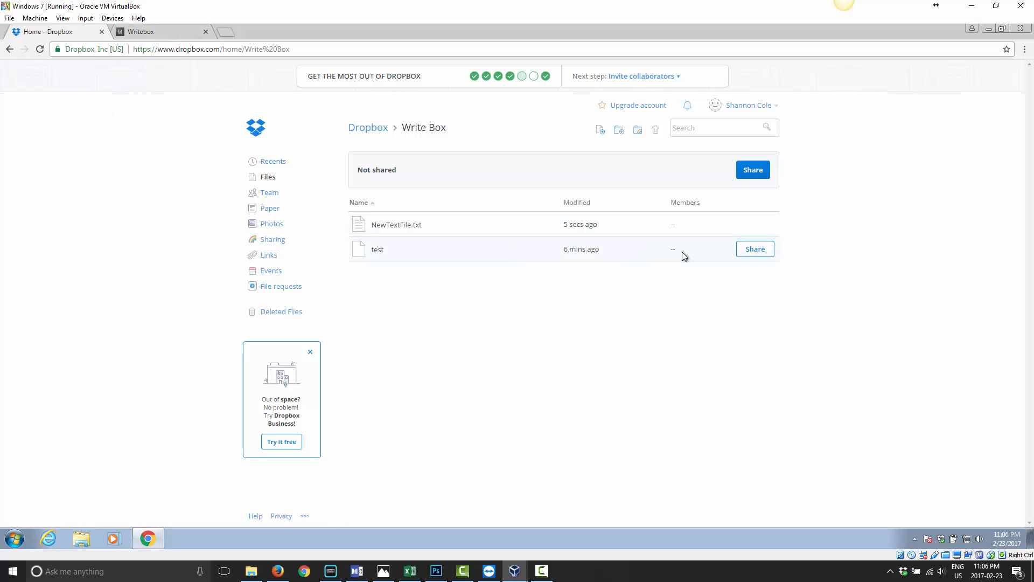
pyautogui.moveTo(848, 157)
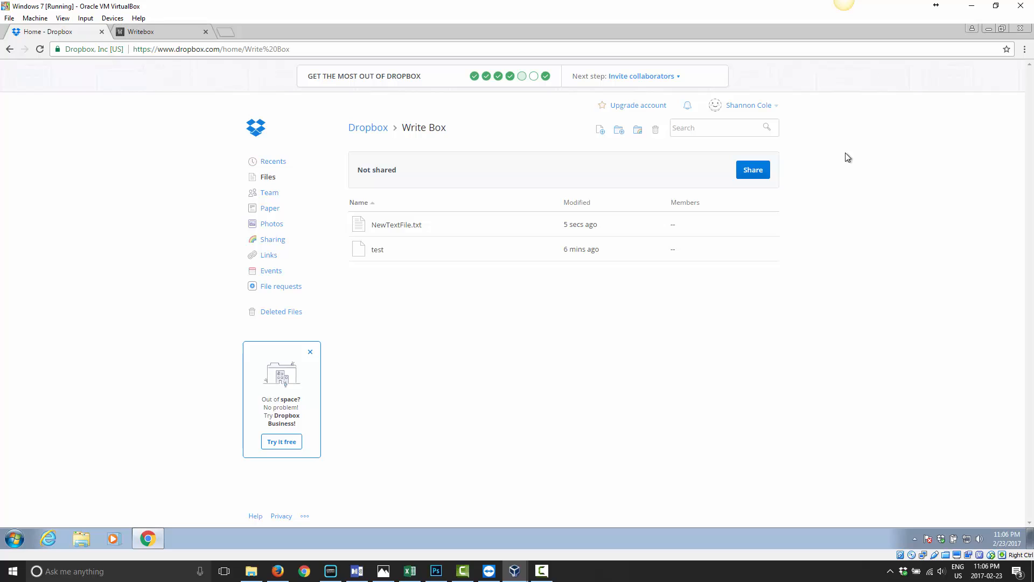
pyautogui.moveTo(758, 120)
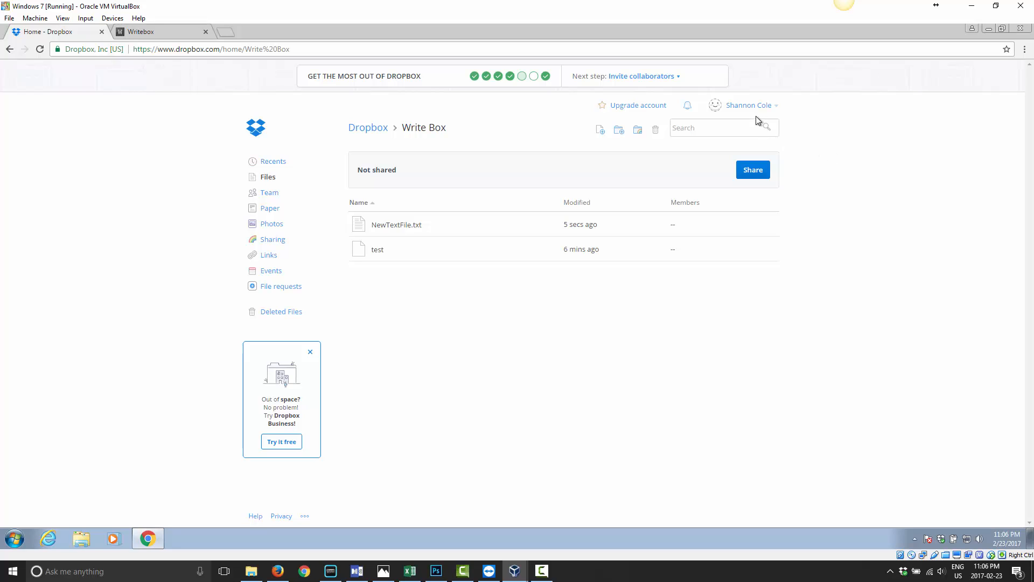
# - Reach the account's Security settings and the Apps linked list showing Writebox
pyautogui.click(749, 105)
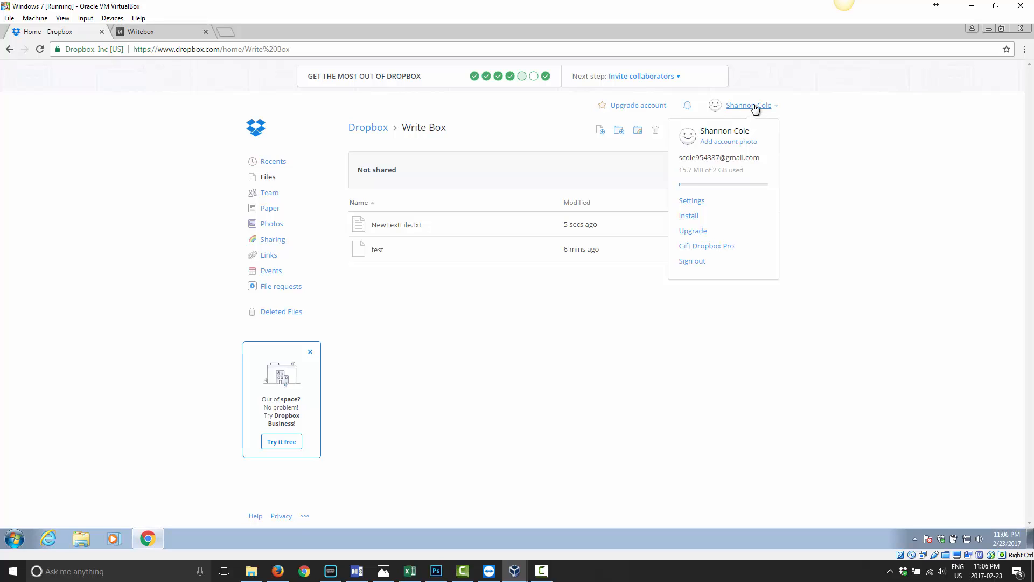
pyautogui.click(692, 201)
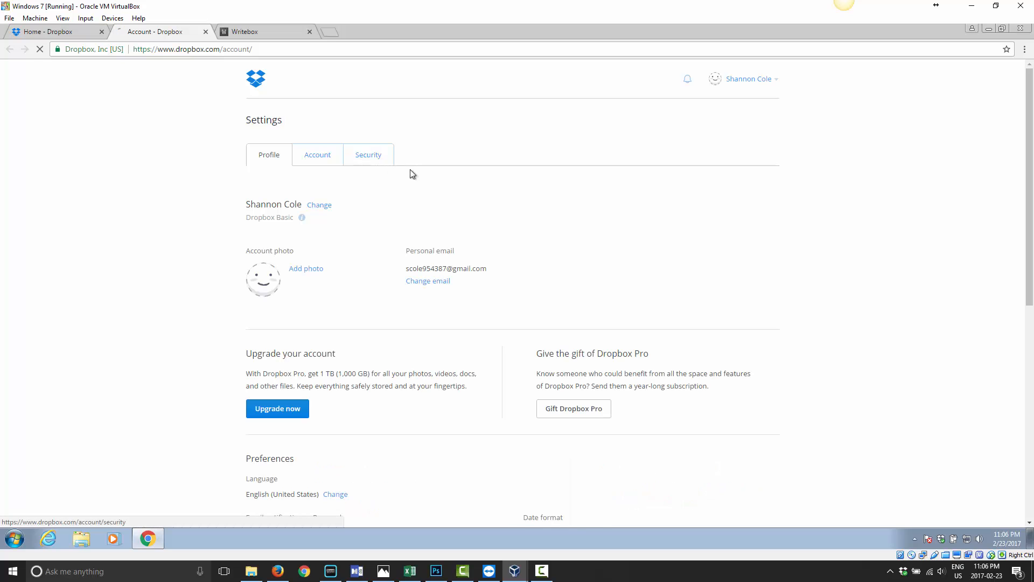
pyautogui.click(368, 155)
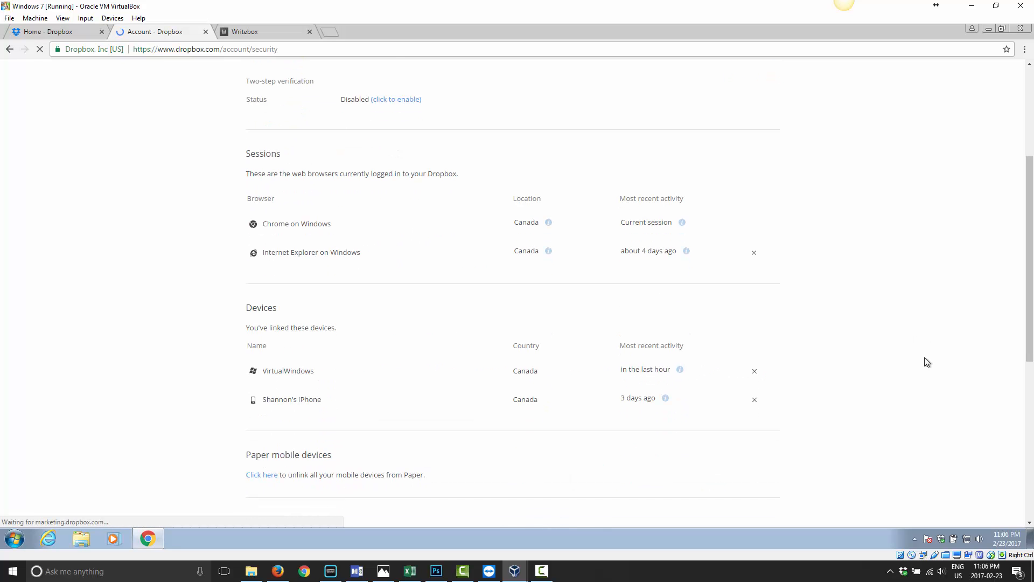
pyautogui.scroll(-3)
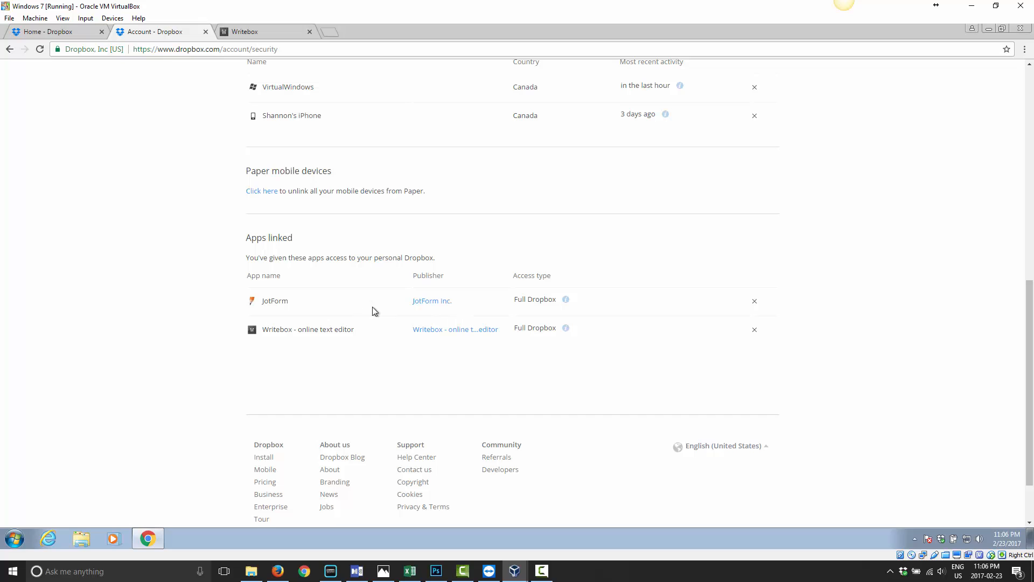
pyautogui.moveTo(752, 311)
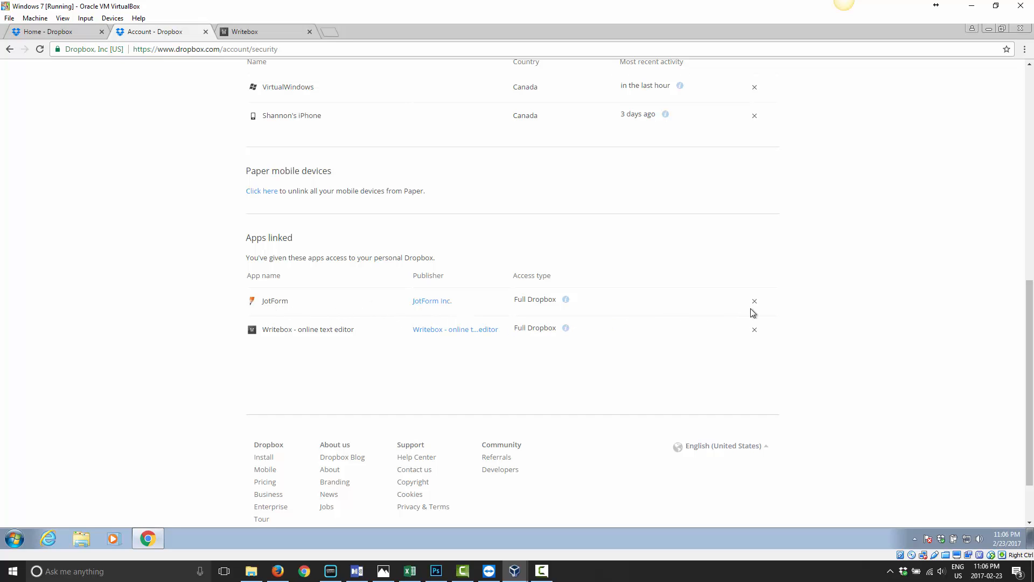
pyautogui.moveTo(275, 330)
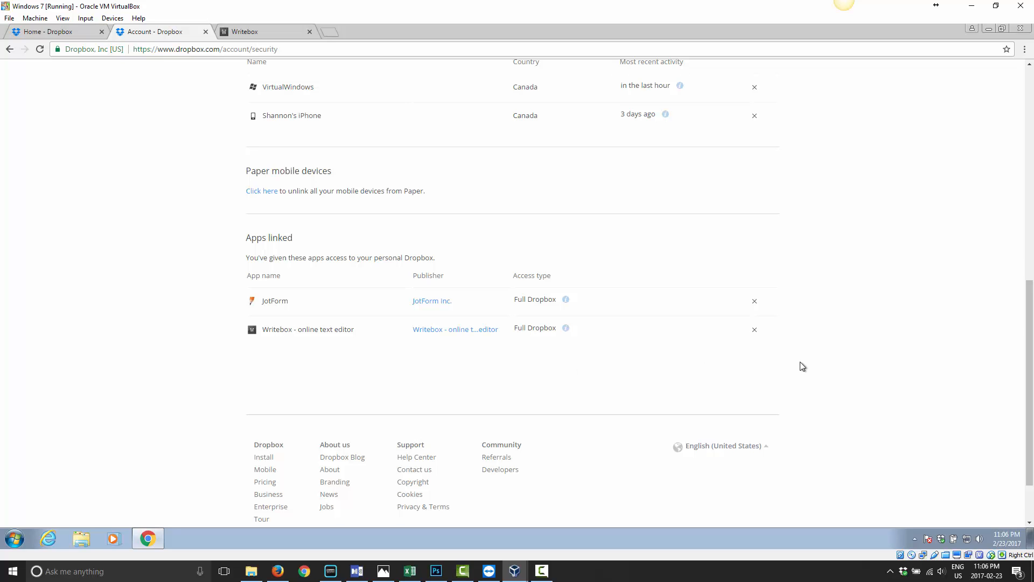
pyautogui.moveTo(822, 369)
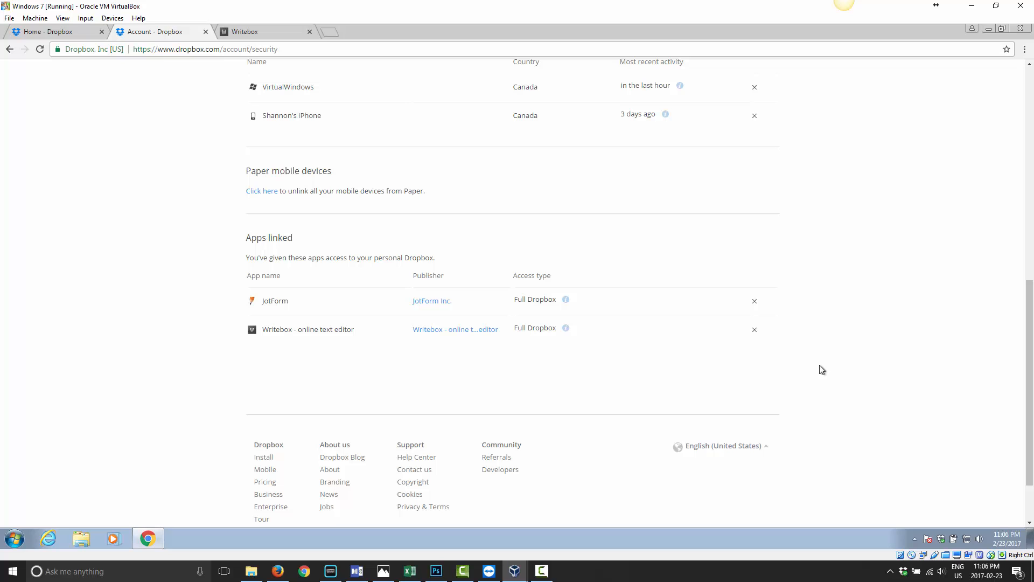
pyautogui.moveTo(787, 342)
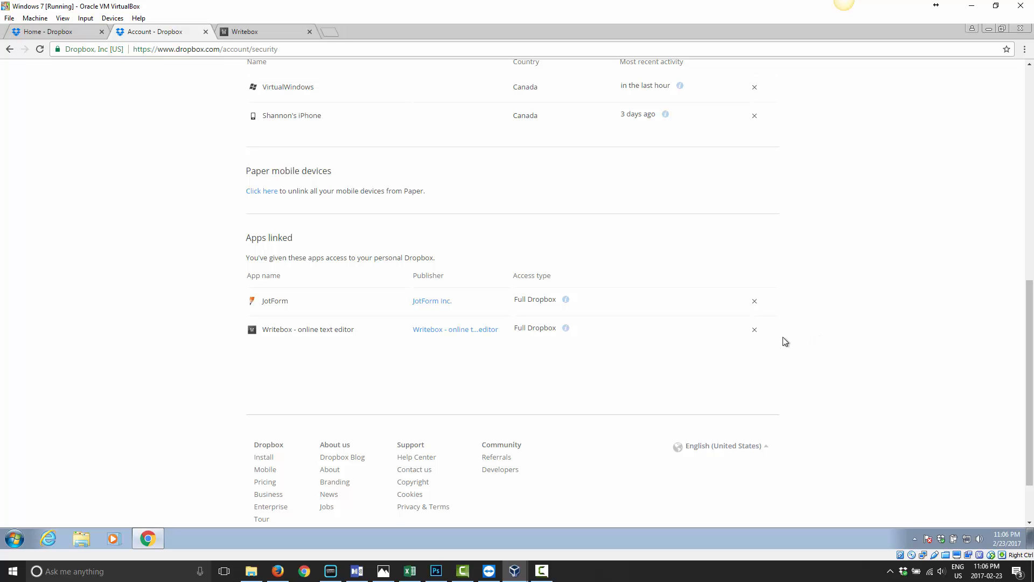
# - Uninstall Writebox - online text editor from linked apps, leaving only JotForm
pyautogui.click(755, 329)
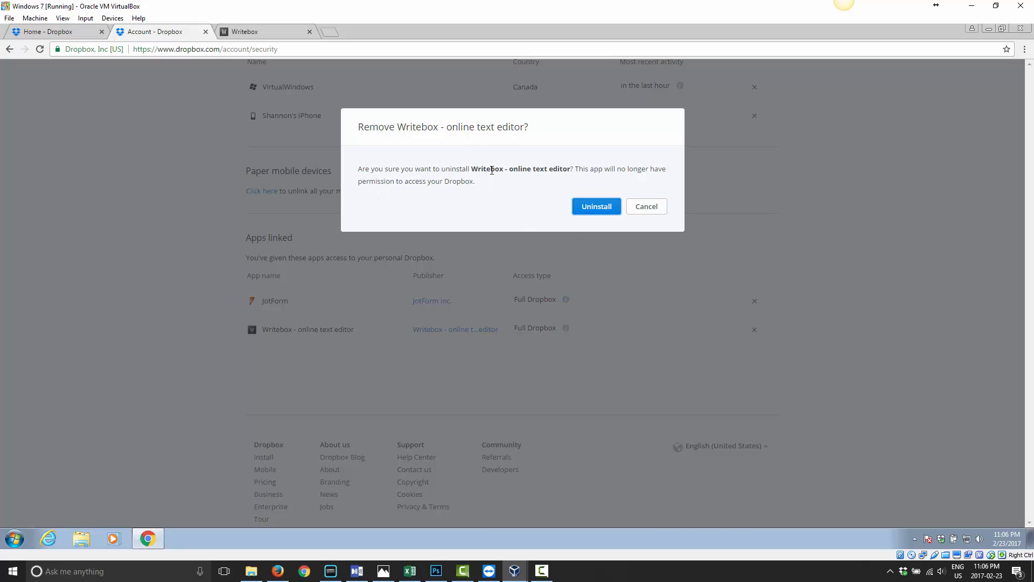
pyautogui.moveTo(618, 166)
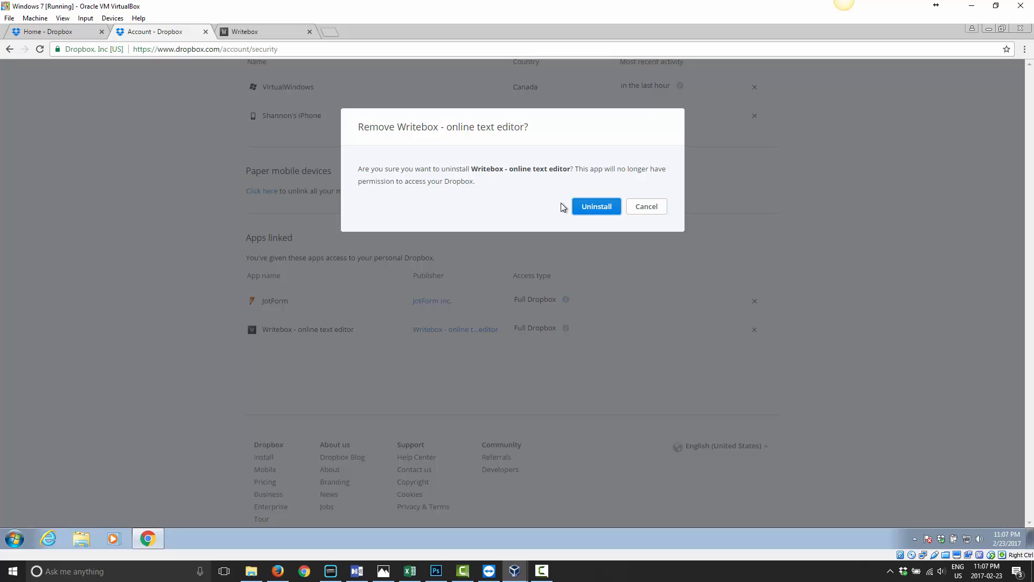
pyautogui.click(596, 207)
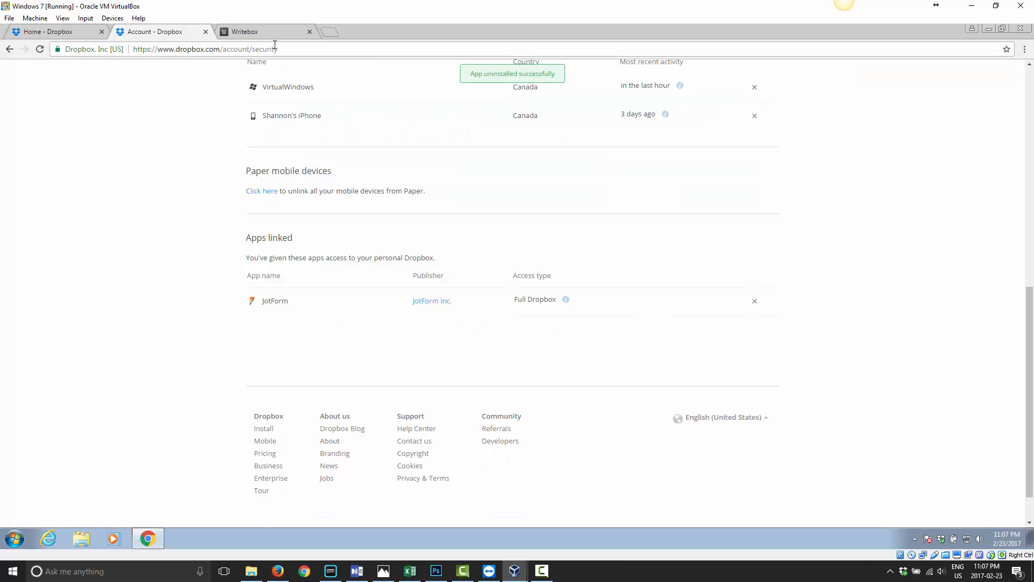
# - Sync NewTextFile.txt, get the couldn't-save-to-cloud error, and dismiss it
pyautogui.click(245, 31)
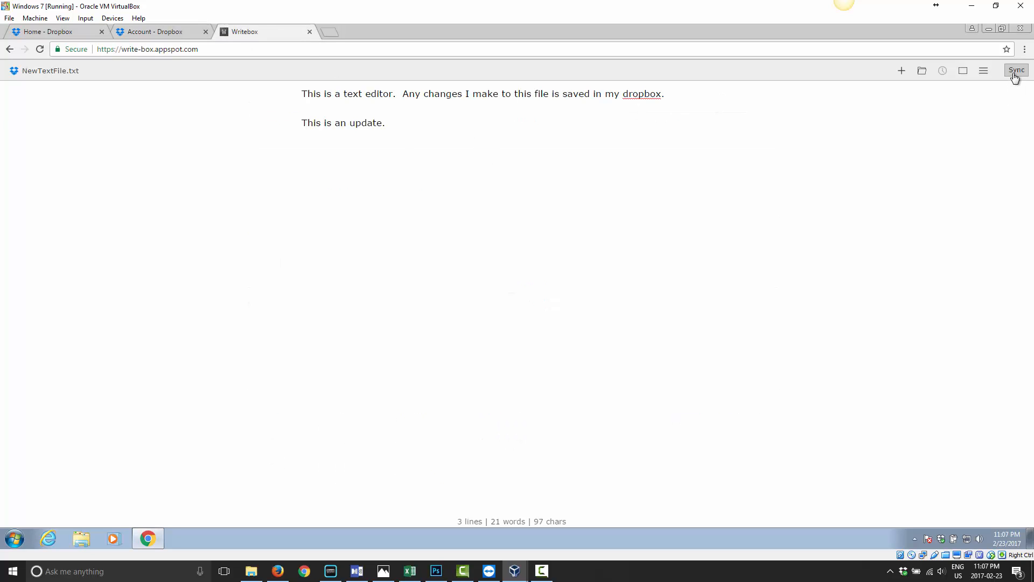
pyautogui.click(1017, 70)
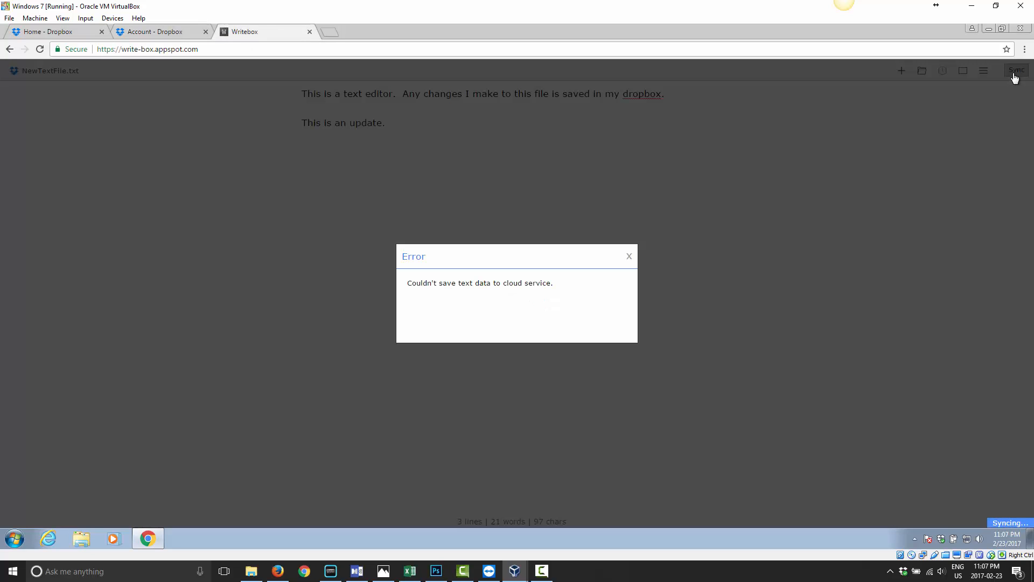
pyautogui.moveTo(417, 294)
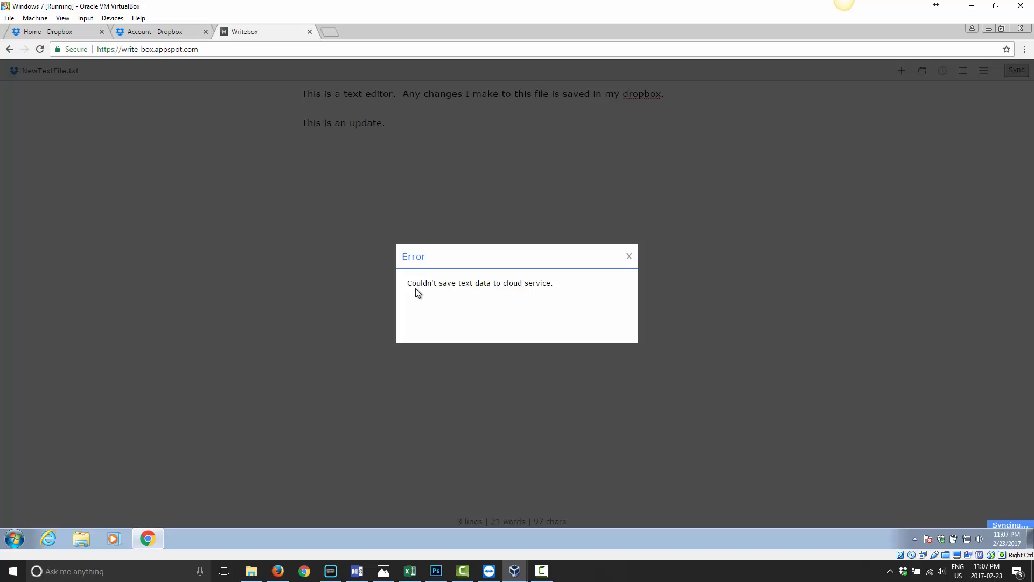
pyautogui.moveTo(649, 283)
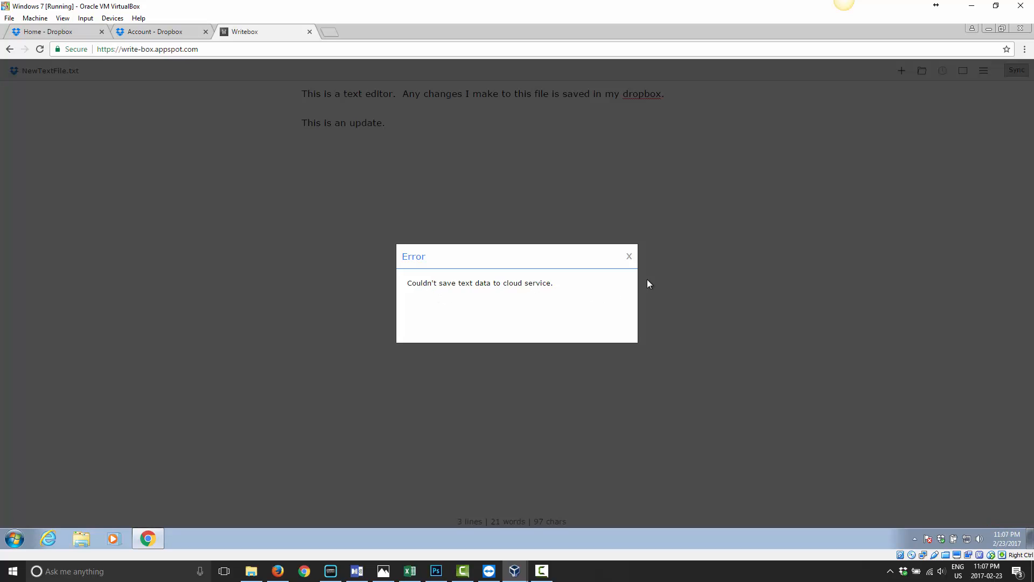
pyautogui.click(629, 256)
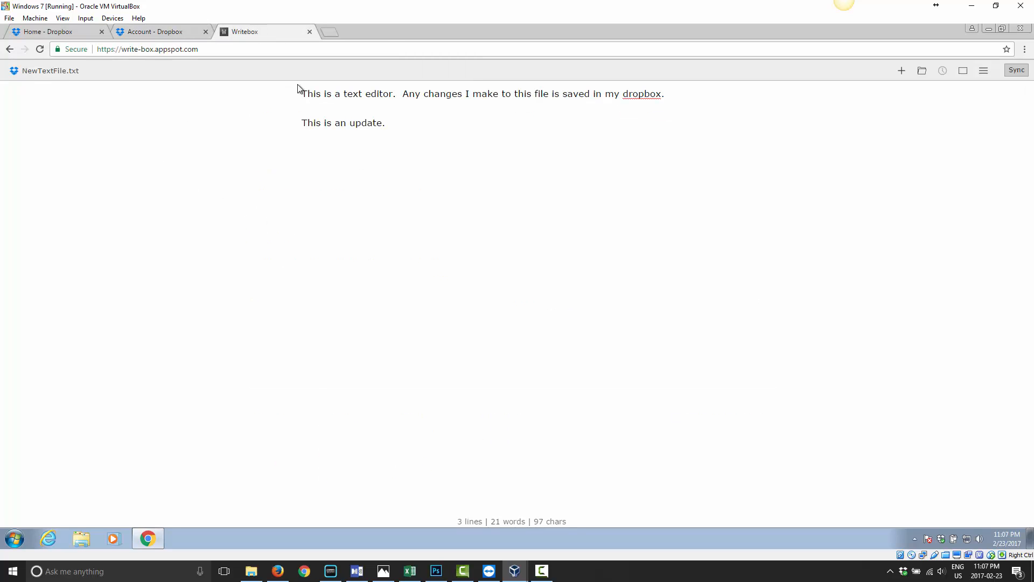
pyautogui.moveTo(357, 165)
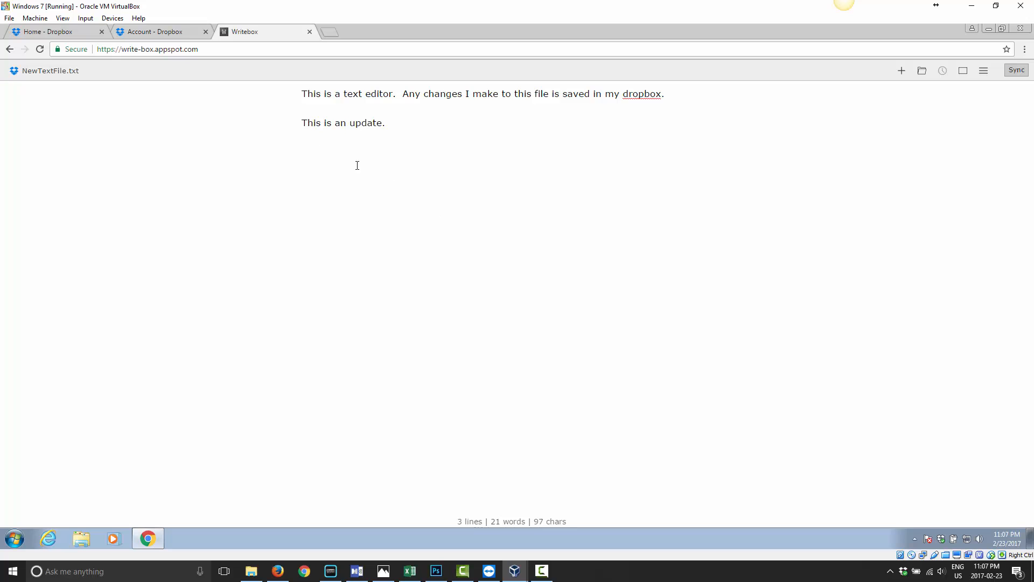
pyautogui.click(156, 32)
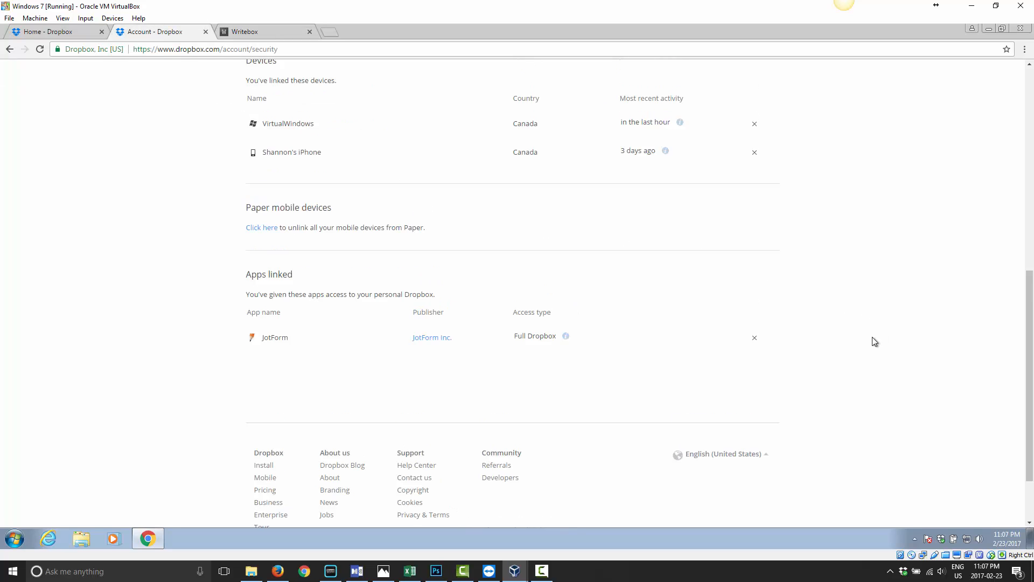
pyautogui.scroll(3)
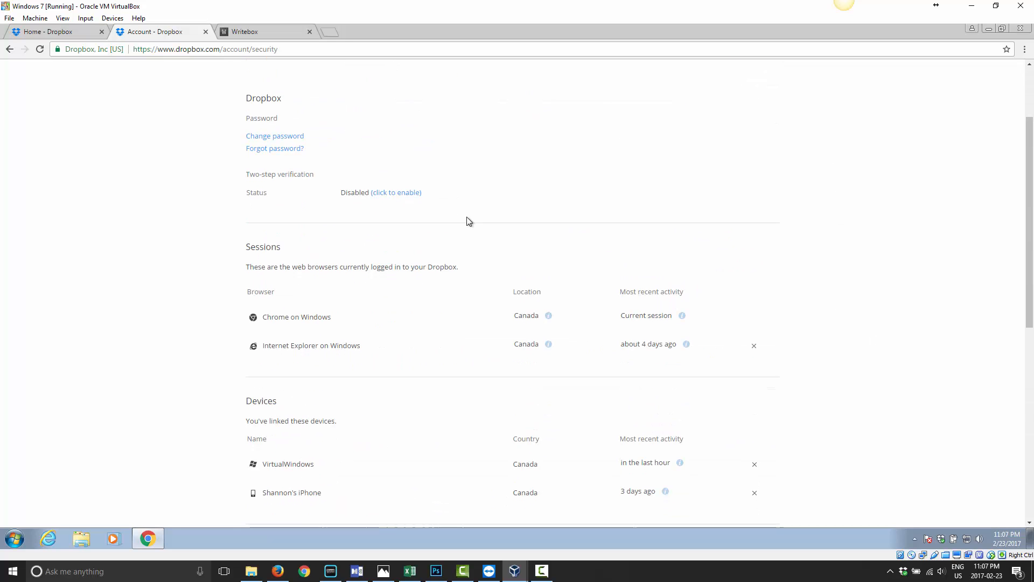
pyautogui.scroll(-3)
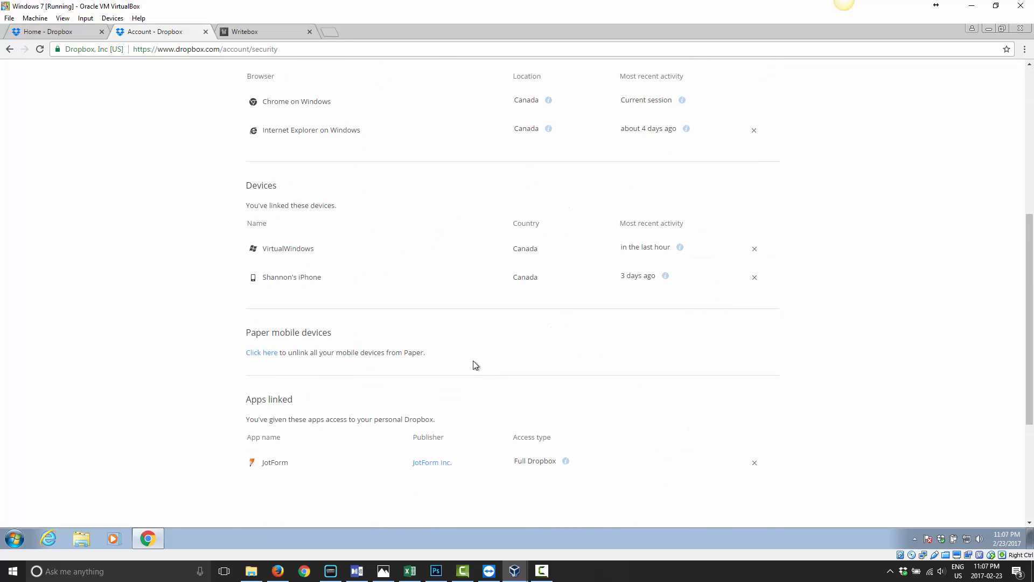
pyautogui.moveTo(687, 499)
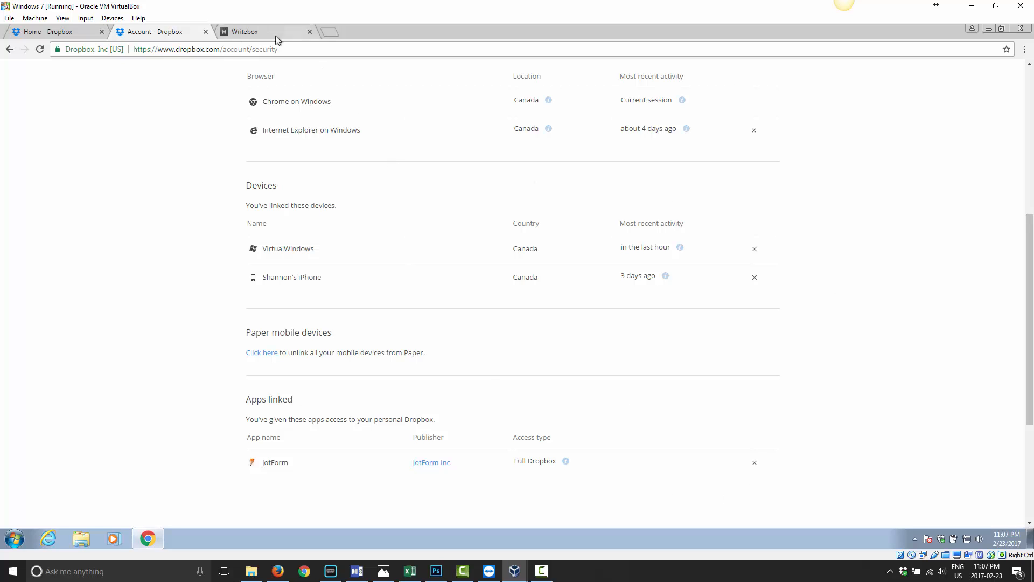
pyautogui.click(253, 32)
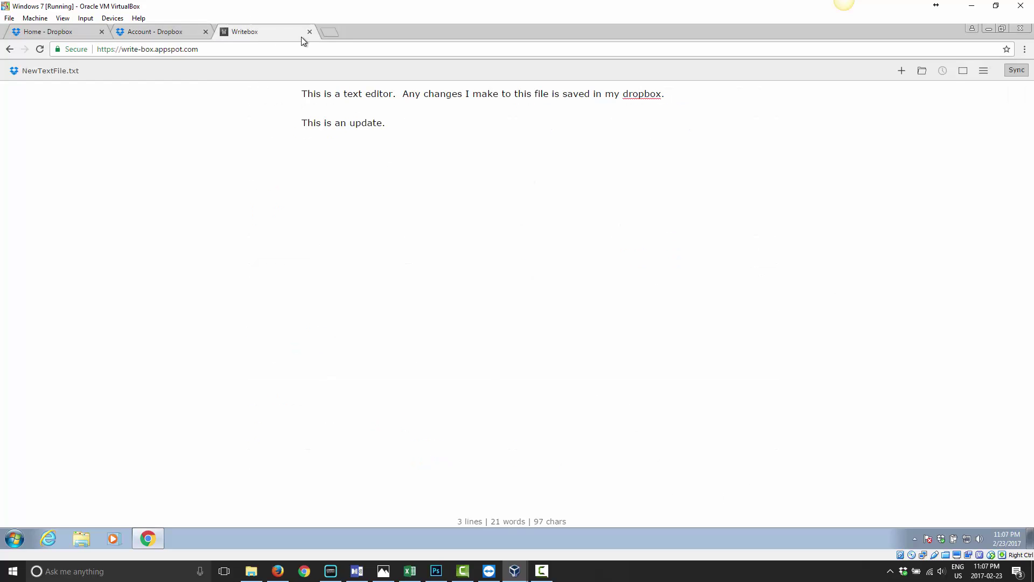